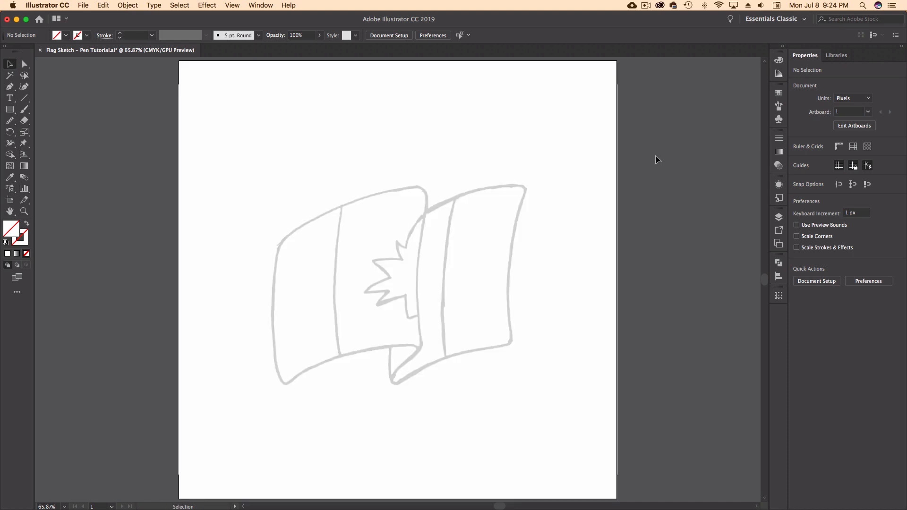
Step: Fit the whole flag sketch artboard in the window with Cmd+0
key(cmd+0)
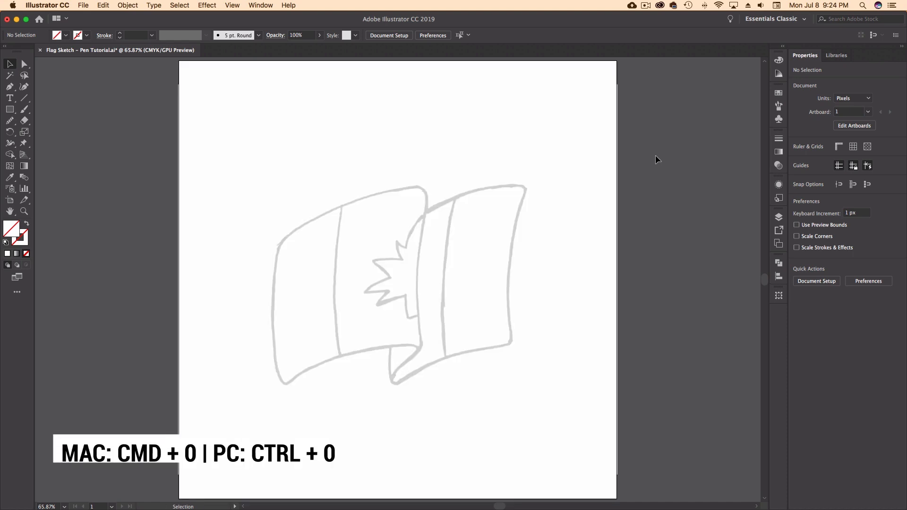
key(cmd+0)
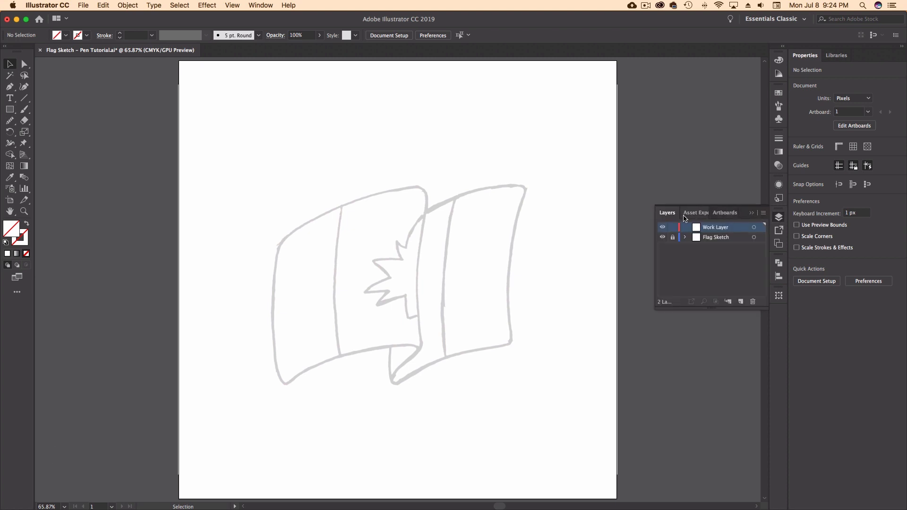
mouse_move(780, 218)
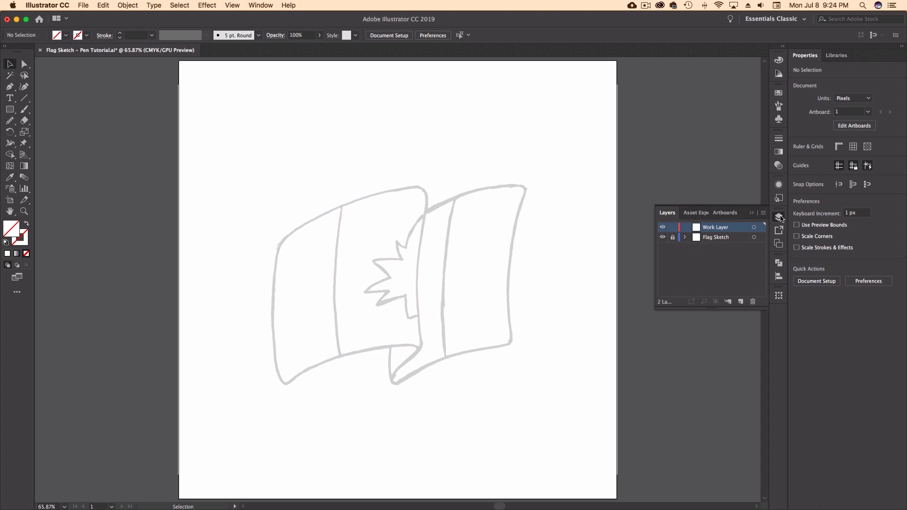
mouse_move(778, 217)
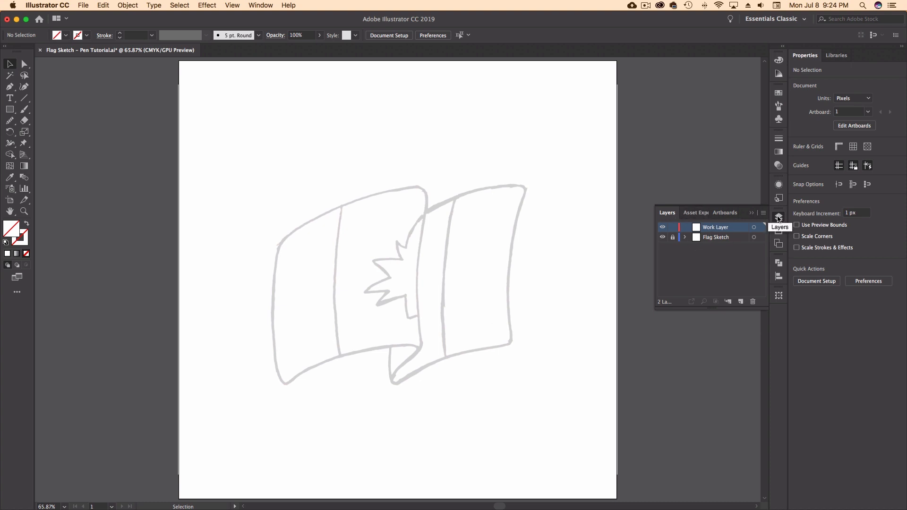
Step: Show the Layers panel from the Window menu, review it, then collapse it again
click(260, 5)
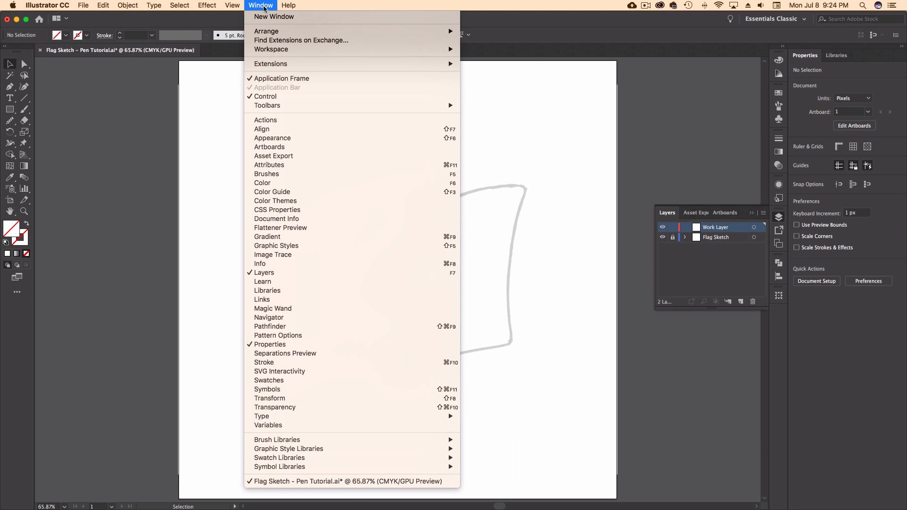
mouse_move(263, 272)
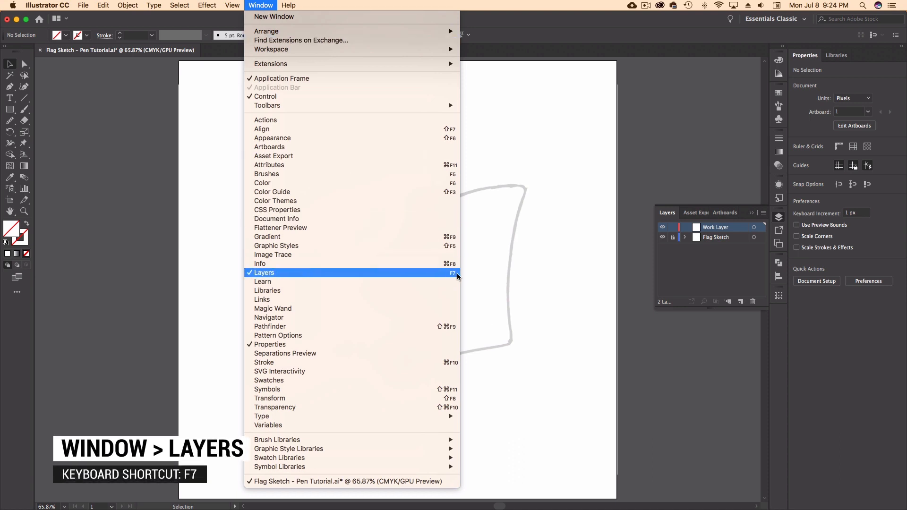
mouse_move(455, 277)
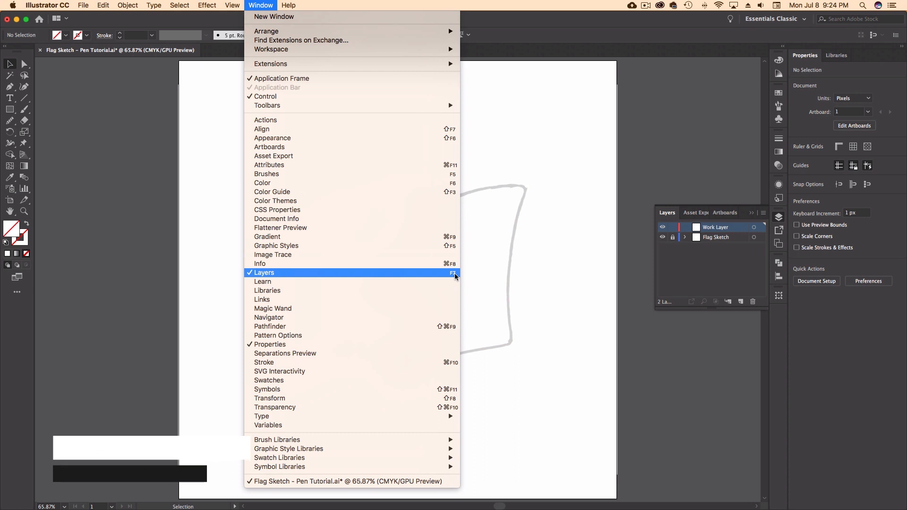
click(263, 272)
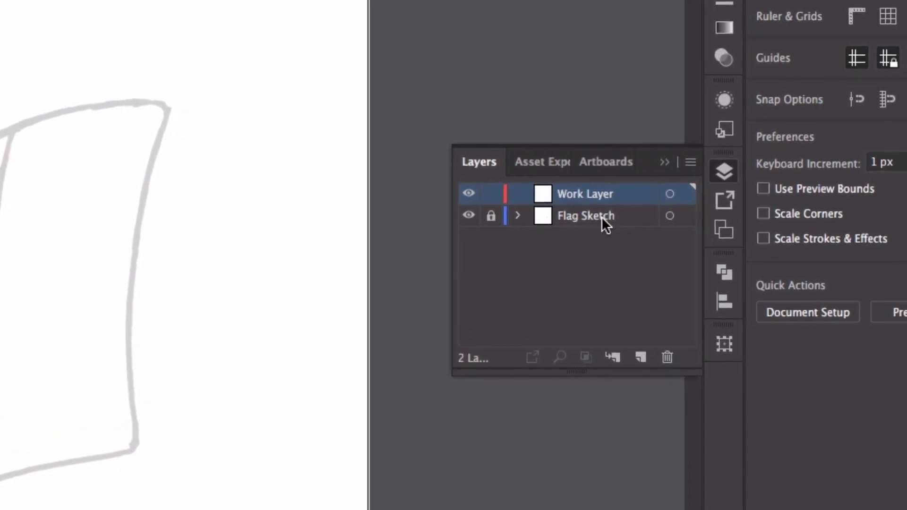
mouse_move(635, 223)
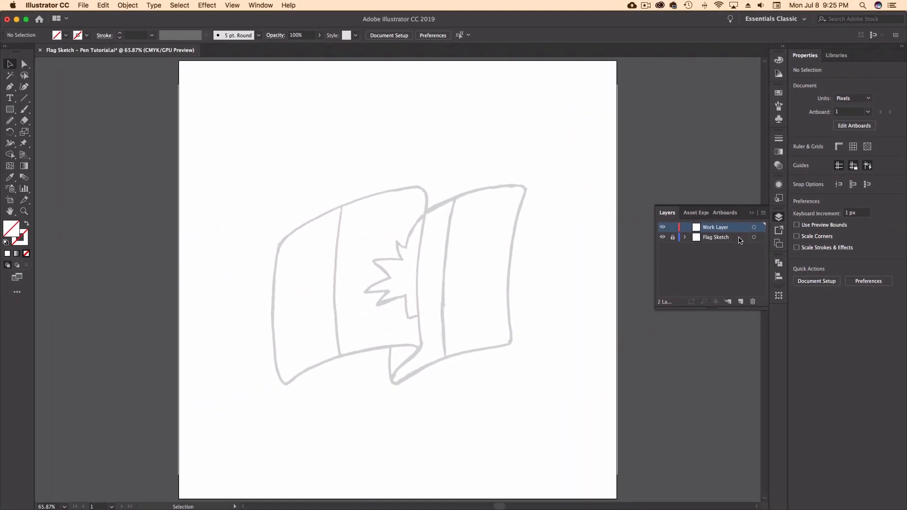
click(779, 217)
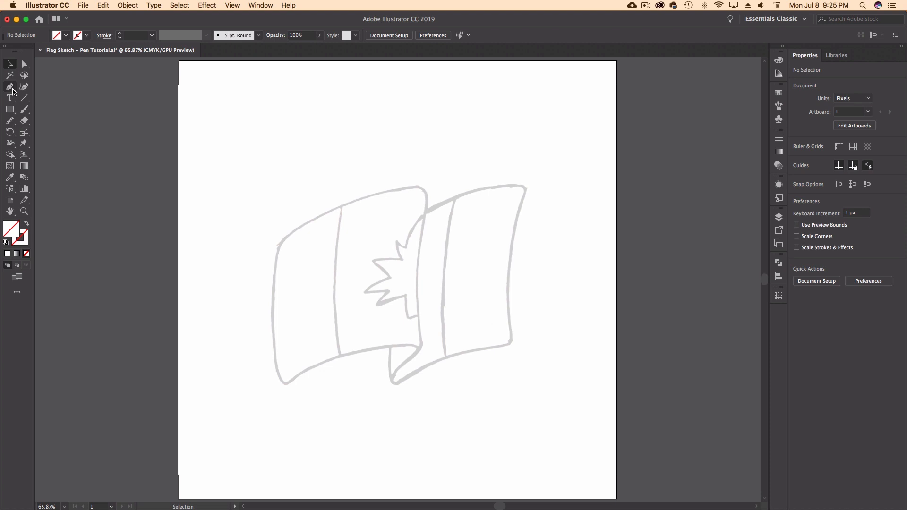
Step: Draw and discard a practice pen curve, then set the stroke weight to 8 pt black
click(9, 87)
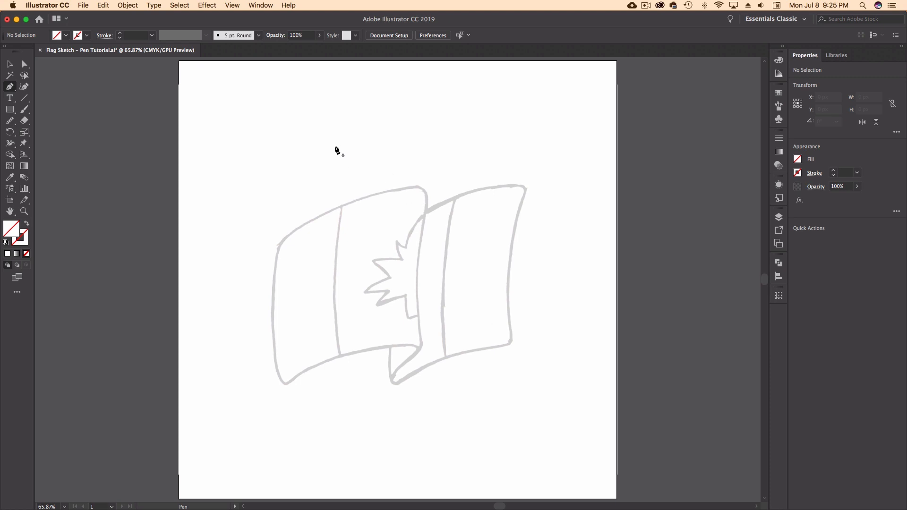
click(364, 119)
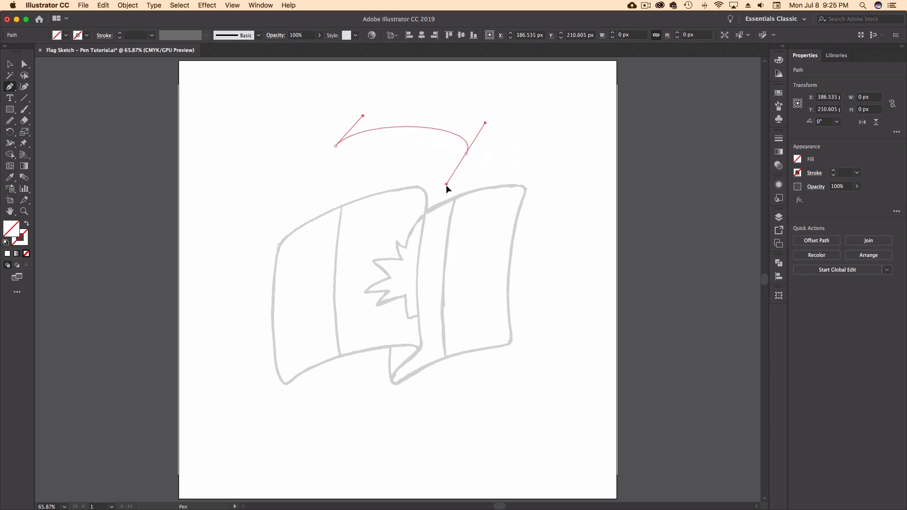
drag(465, 155, 535, 165)
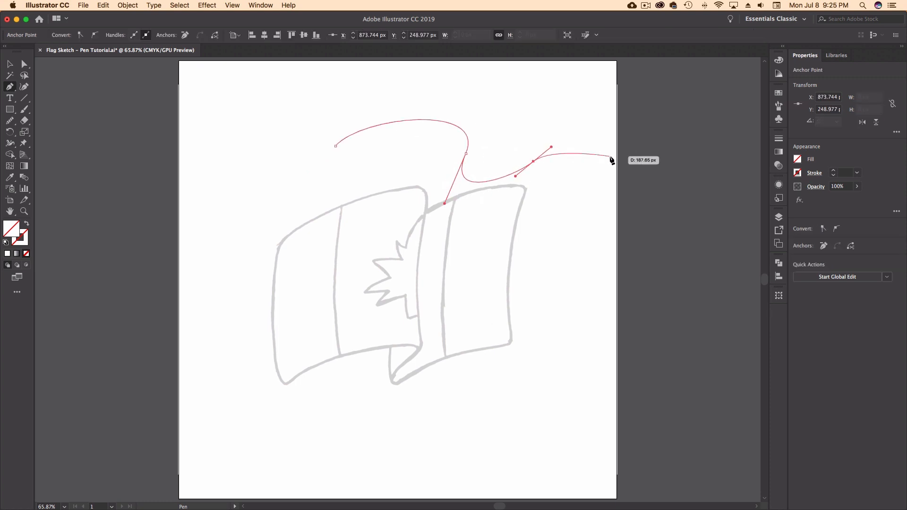
mouse_move(496, 125)
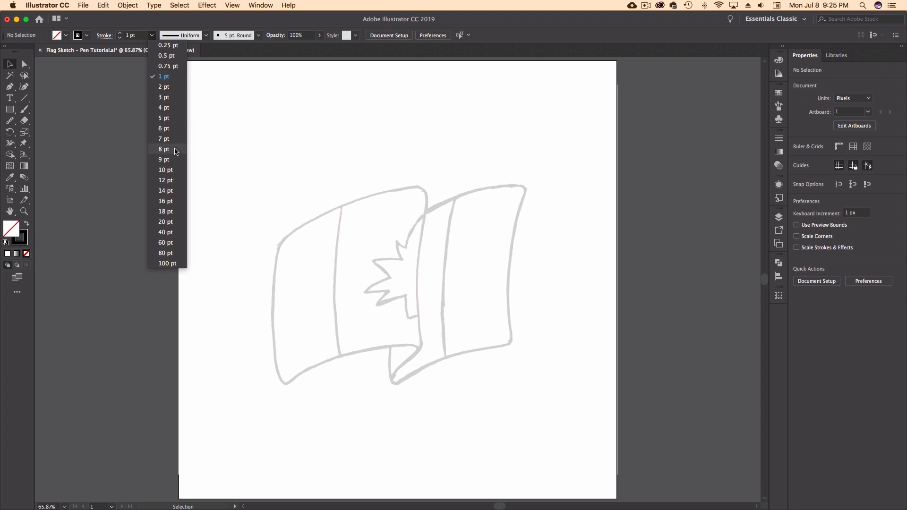
click(163, 149)
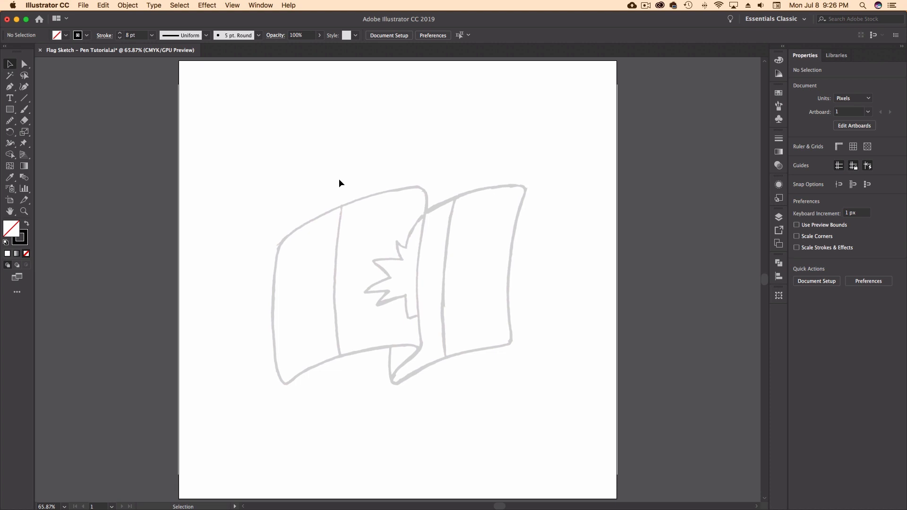
mouse_move(421, 221)
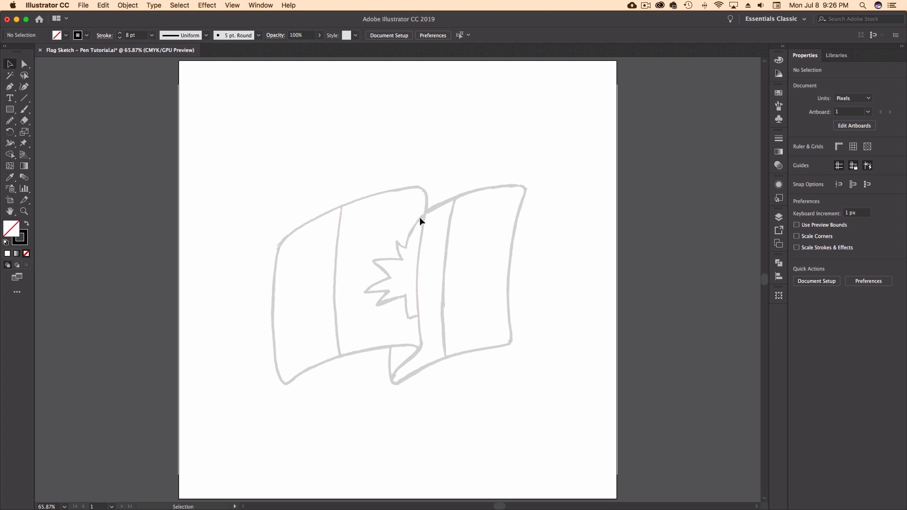
mouse_move(428, 385)
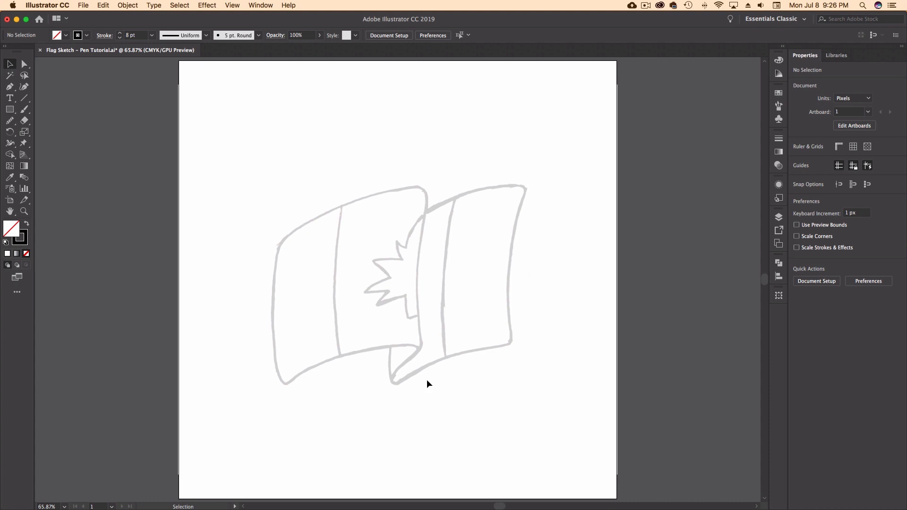
mouse_move(445, 219)
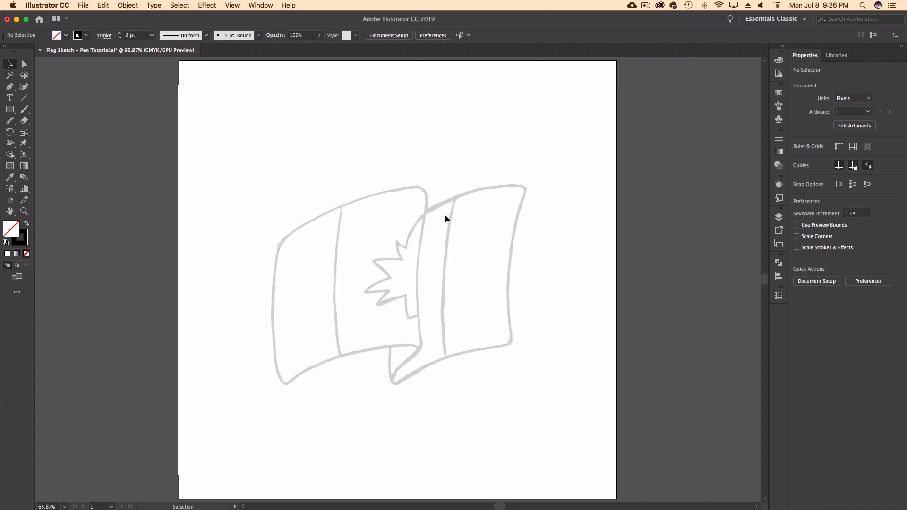
mouse_move(514, 262)
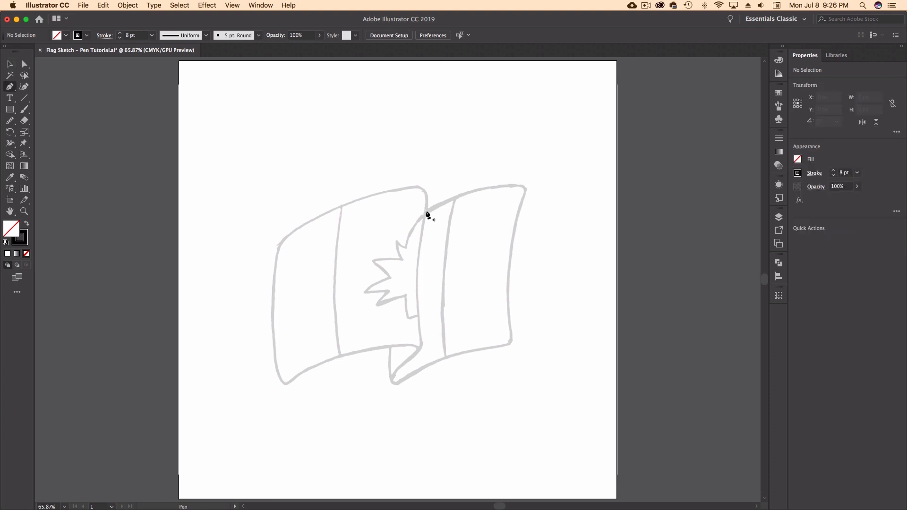
Step: Draw the curved top edge from the centre fold to the flag's top-right corner
click(424, 211)
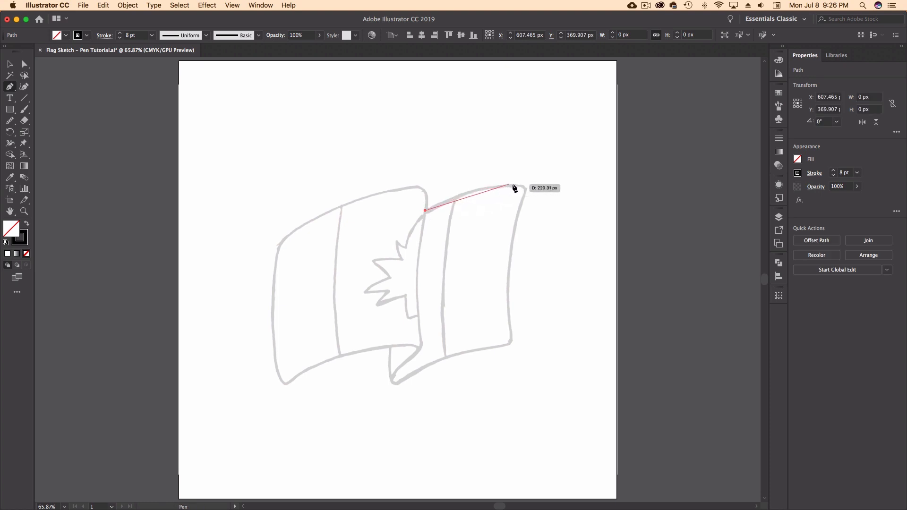
click(545, 282)
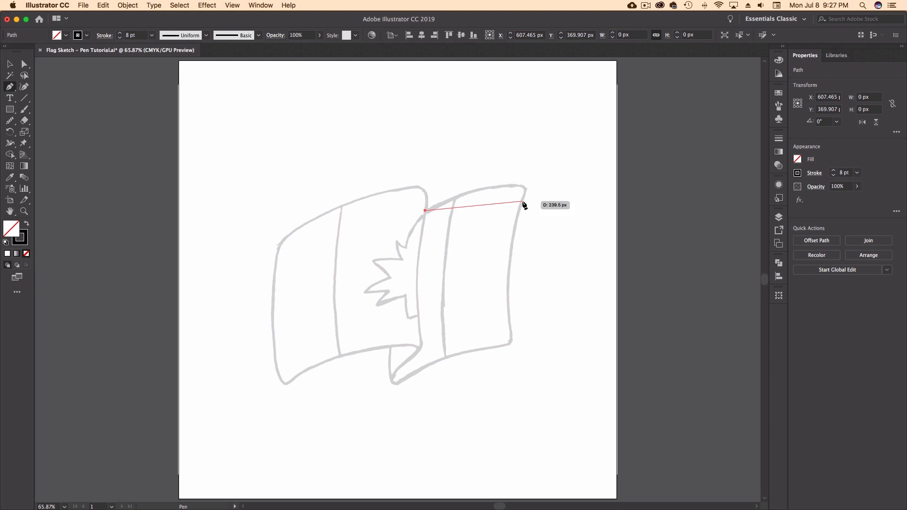
mouse_move(515, 192)
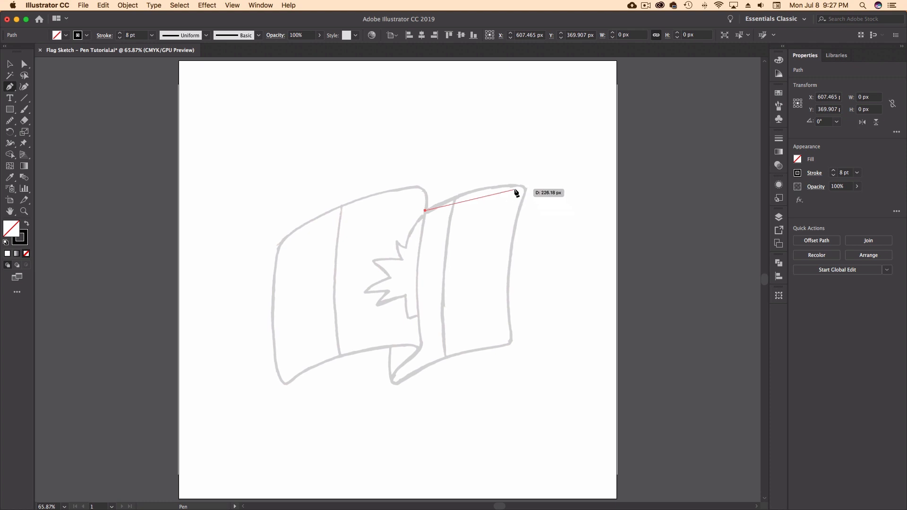
mouse_move(511, 188)
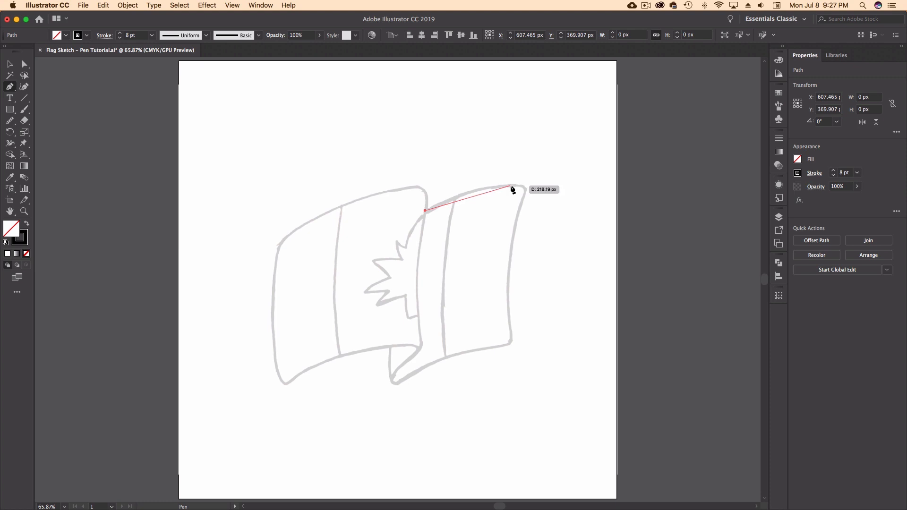
mouse_move(512, 189)
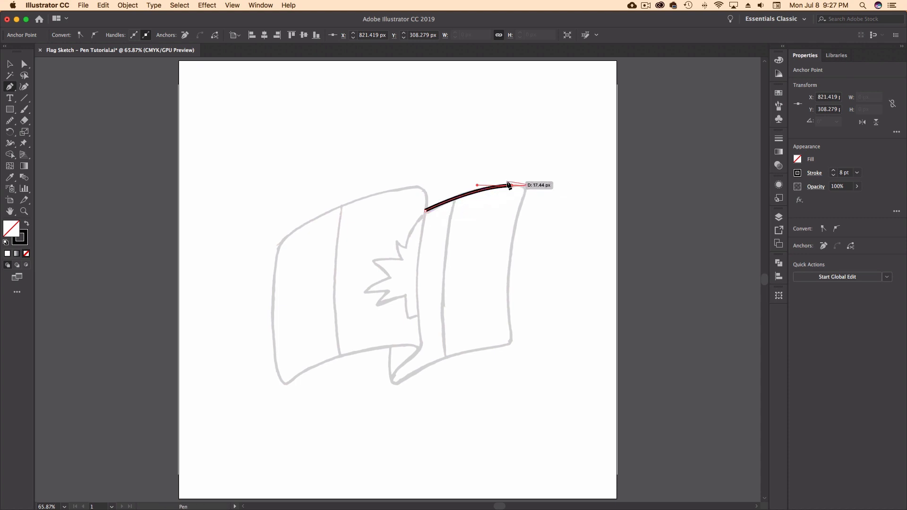
Step: Shape the direction handles at the top-right corner to aim down the right edge
drag(511, 186, 549, 164)
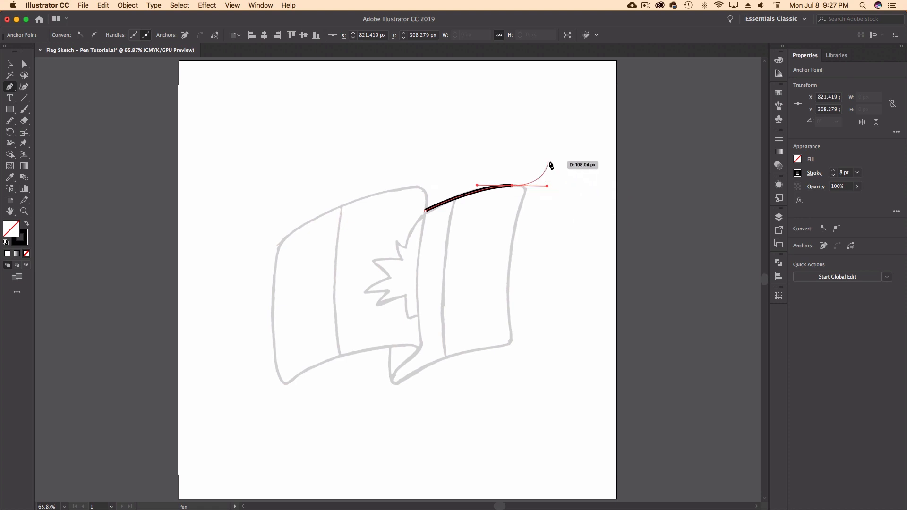
drag(549, 164, 583, 197)
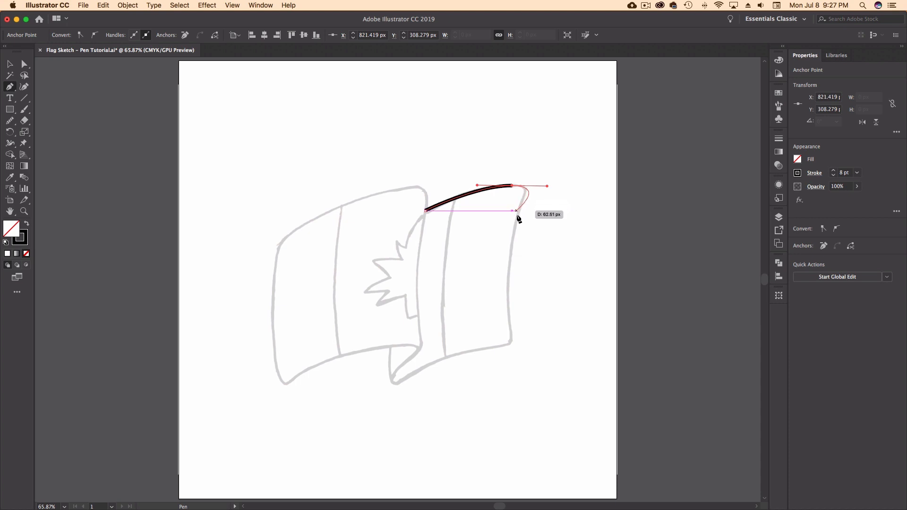
drag(517, 218, 525, 193)
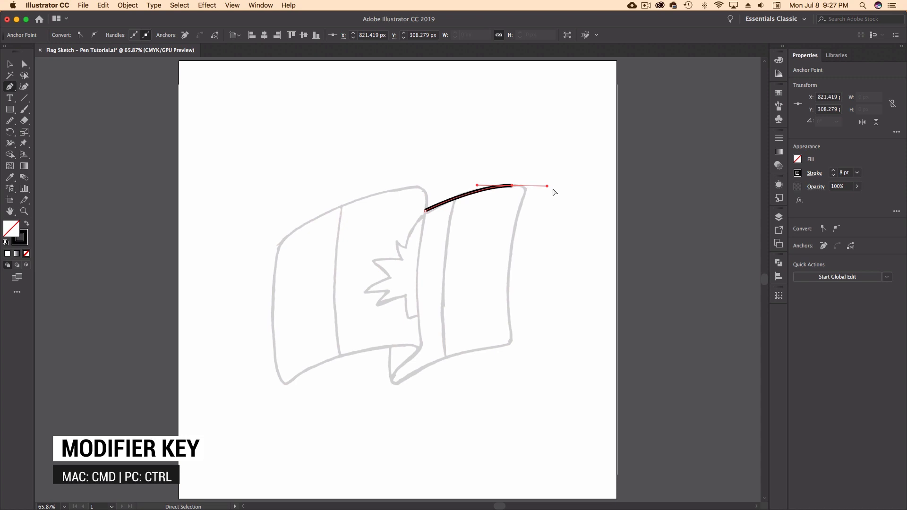
mouse_move(547, 186)
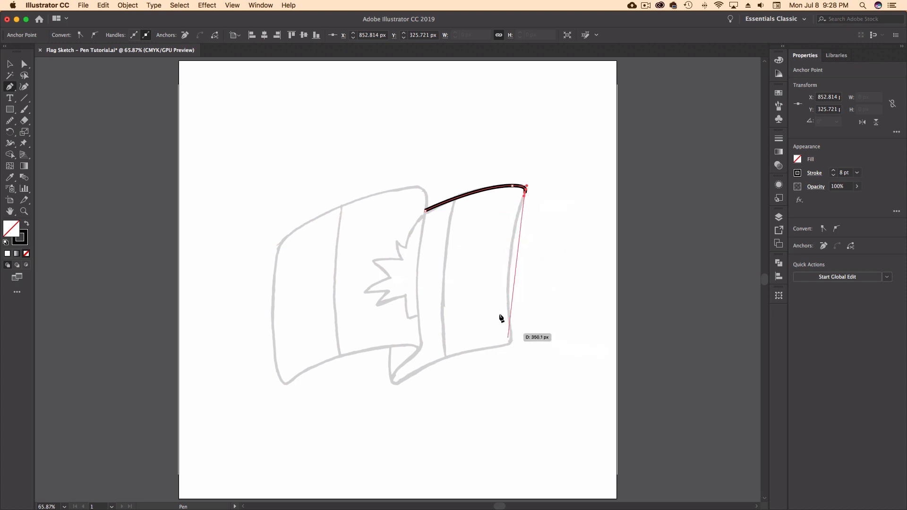
mouse_move(512, 290)
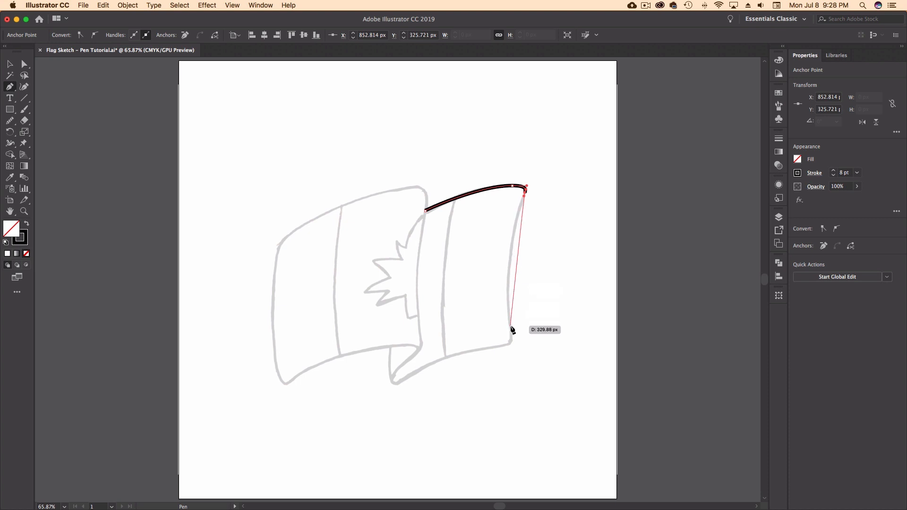
Step: Curve the outline down the right edge and swing its handle toward the bottom edge
drag(511, 330, 521, 373)
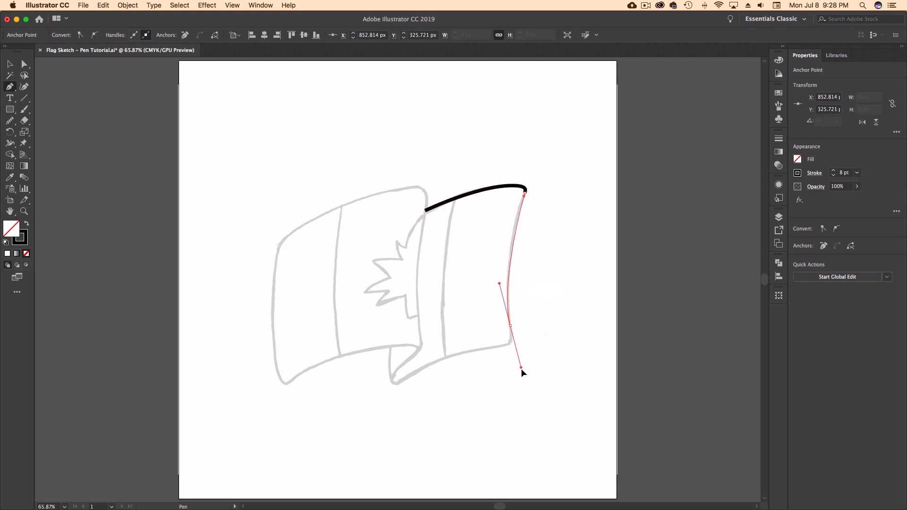
drag(521, 370, 522, 386)
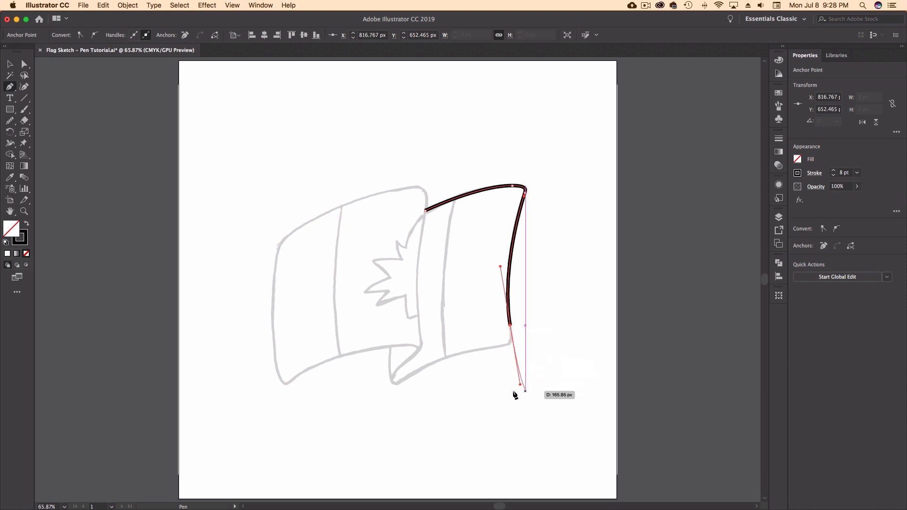
drag(514, 395, 527, 390)
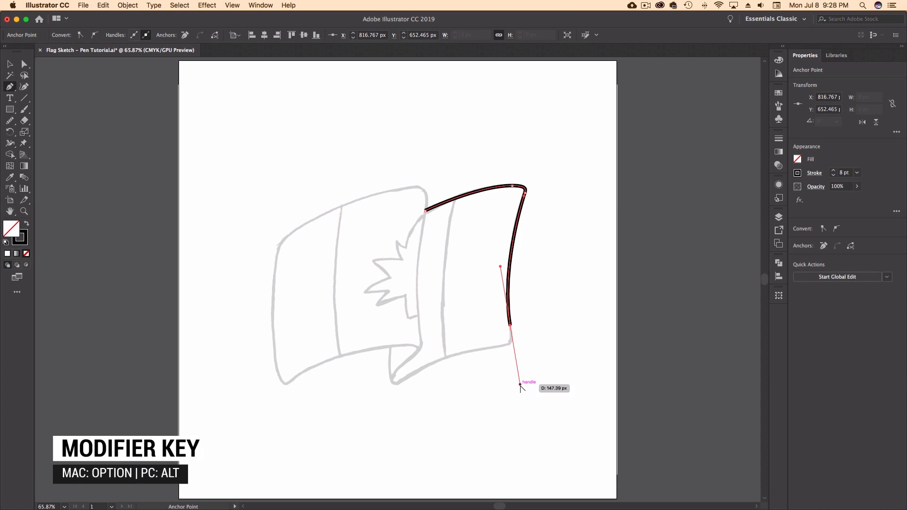
drag(519, 387, 552, 317)
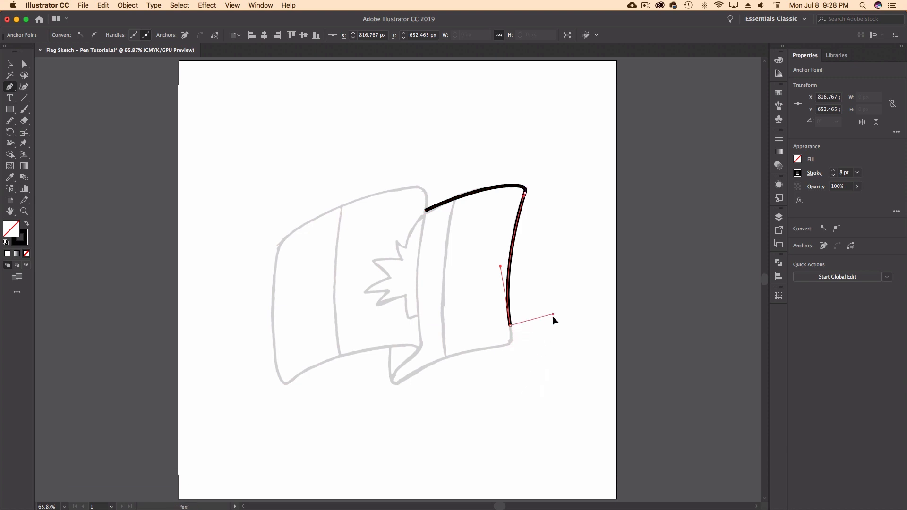
drag(552, 315, 541, 350)
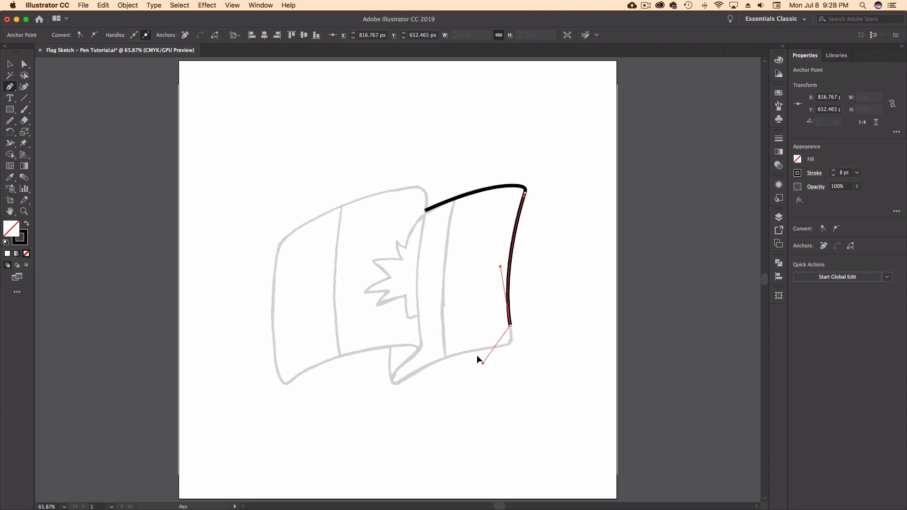
drag(482, 359, 540, 350)
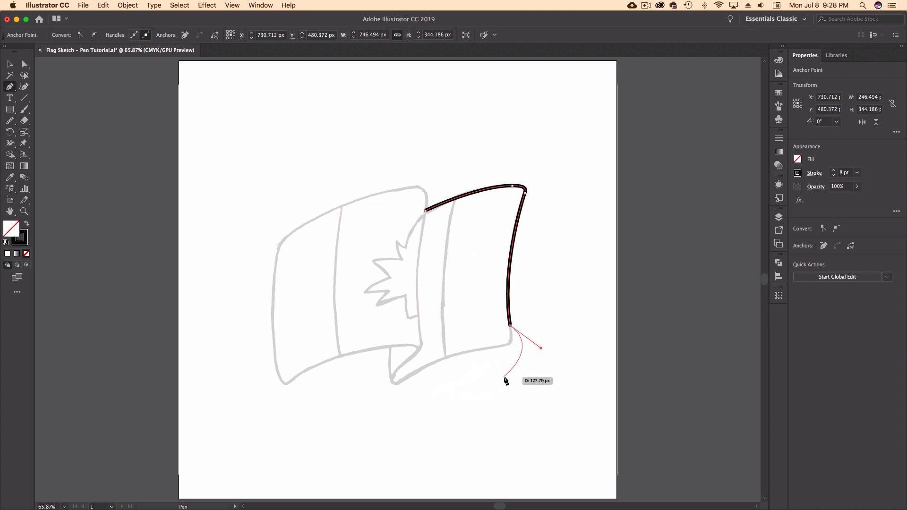
Step: Round the bottom-right corner and extend the outline along the bottom toward the fold
drag(507, 380, 540, 351)
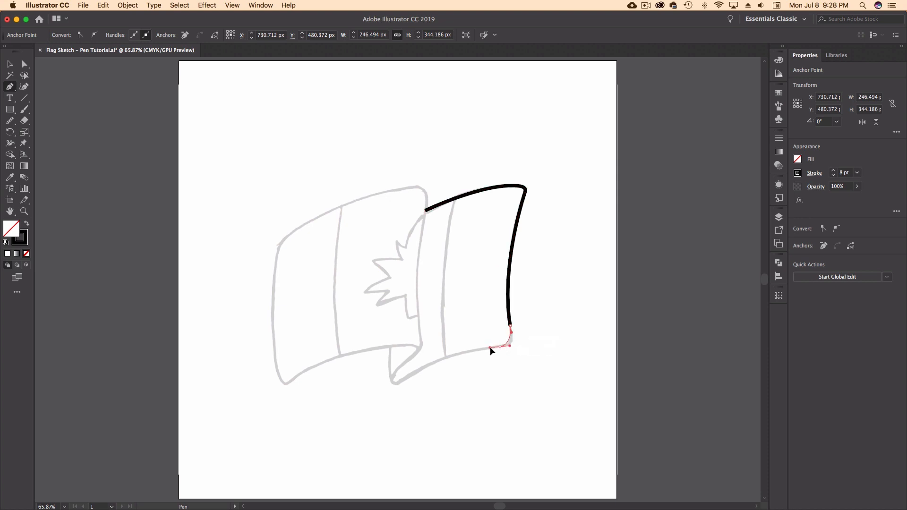
drag(509, 347, 486, 352)
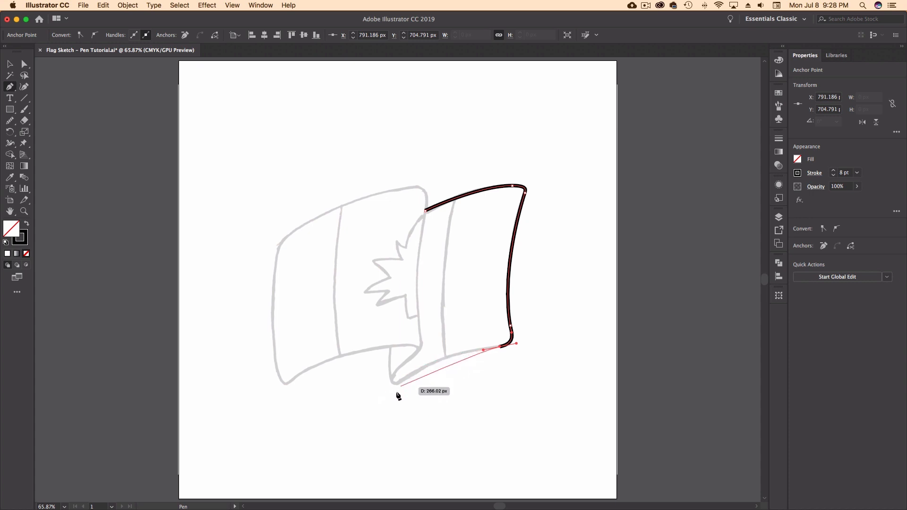
mouse_move(399, 387)
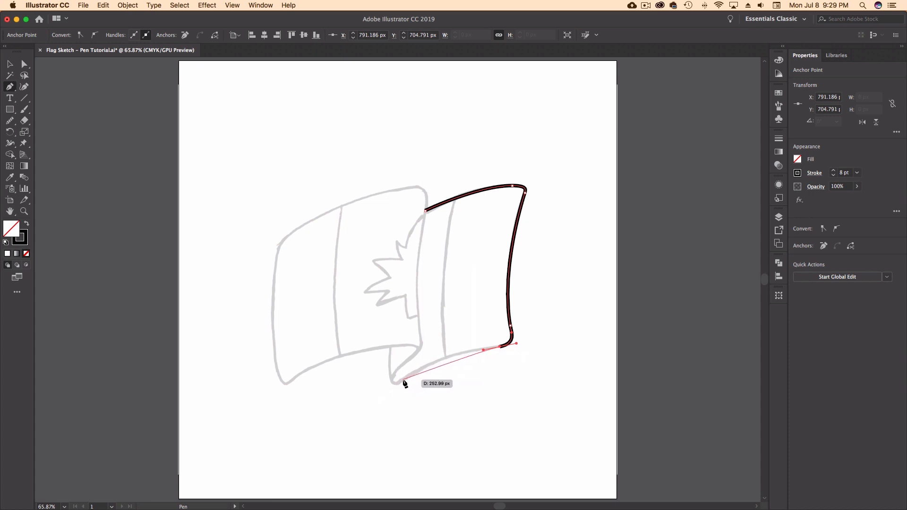
drag(405, 381, 372, 403)
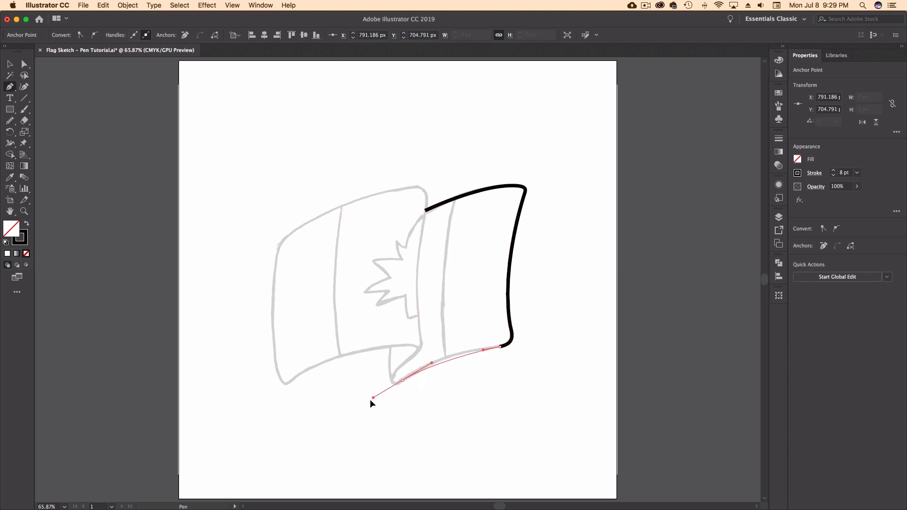
drag(372, 399, 367, 412)
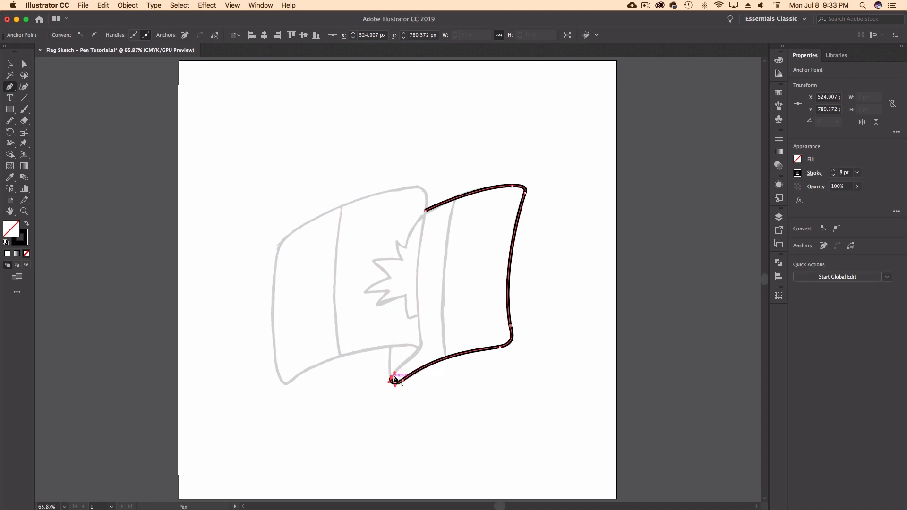
Step: Anchor the bottom edge of the right half at the lower fold
drag(395, 380, 415, 357)
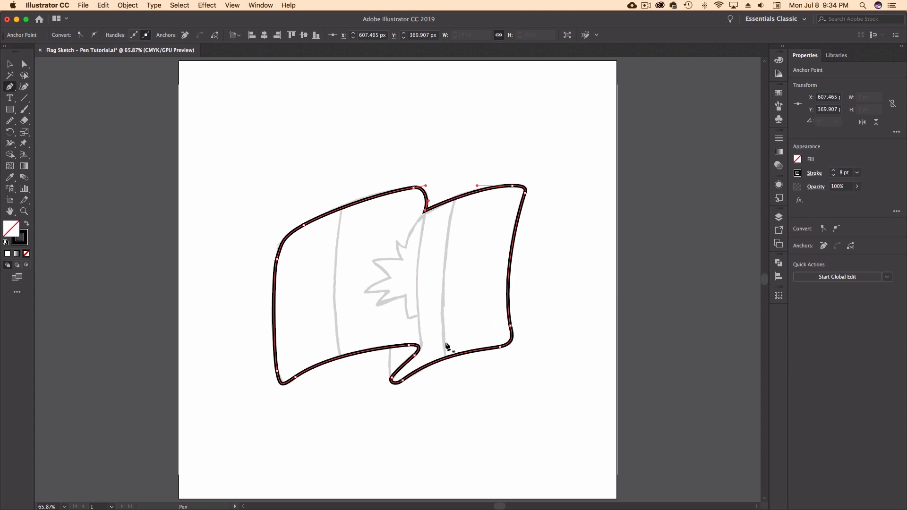
mouse_move(463, 275)
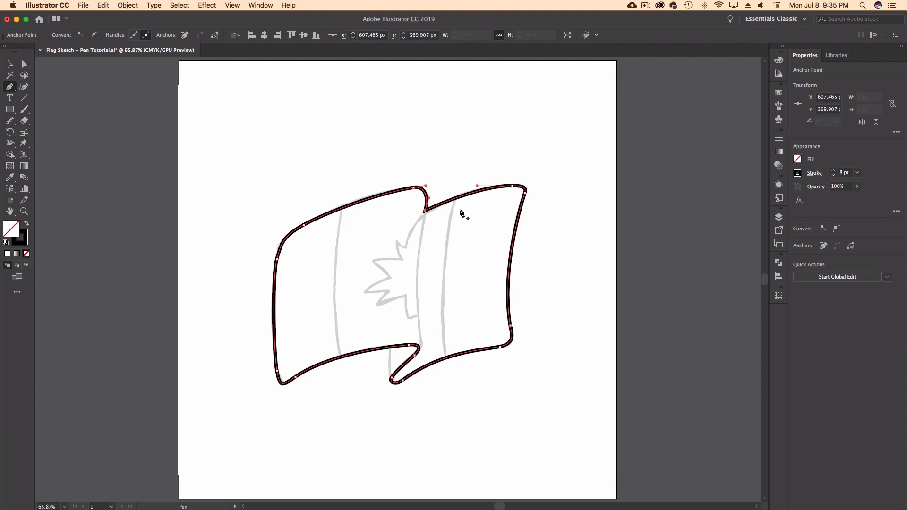
mouse_move(439, 272)
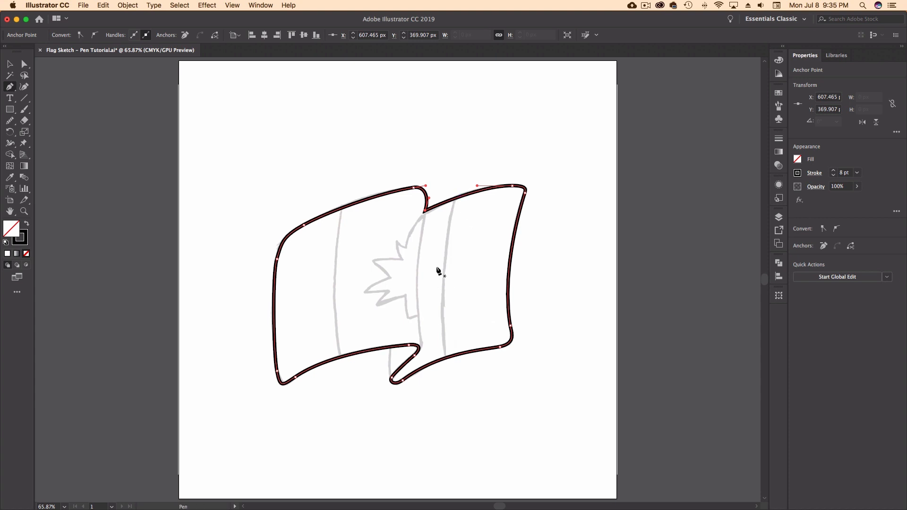
mouse_move(457, 202)
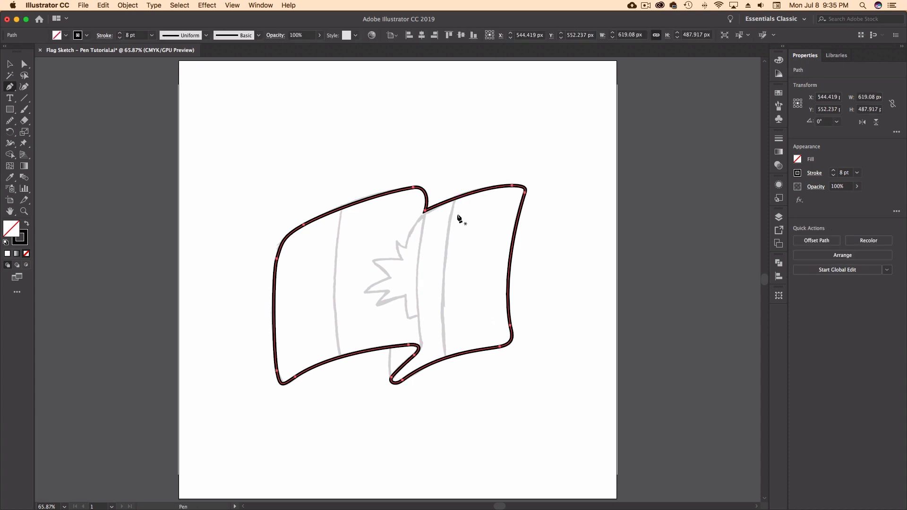
mouse_move(465, 211)
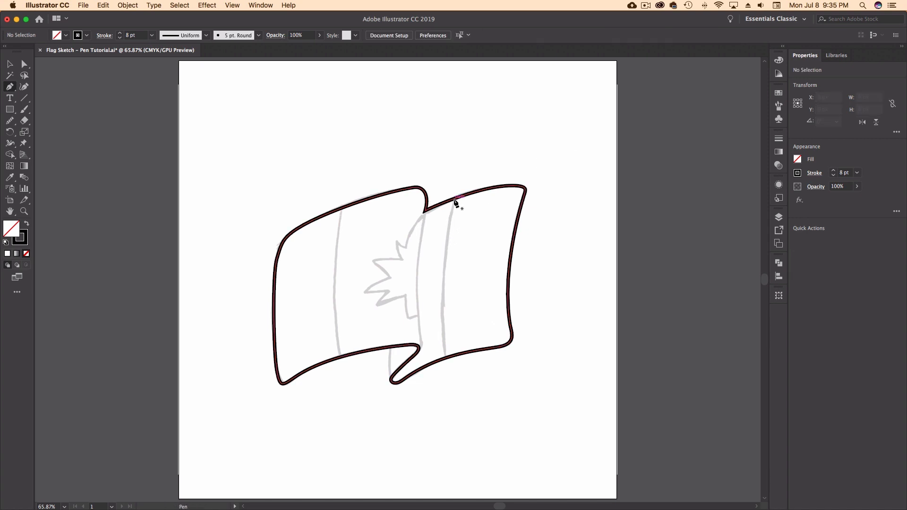
Step: Draw the curved right dividing line from the top edge down to the bottom edge
click(457, 199)
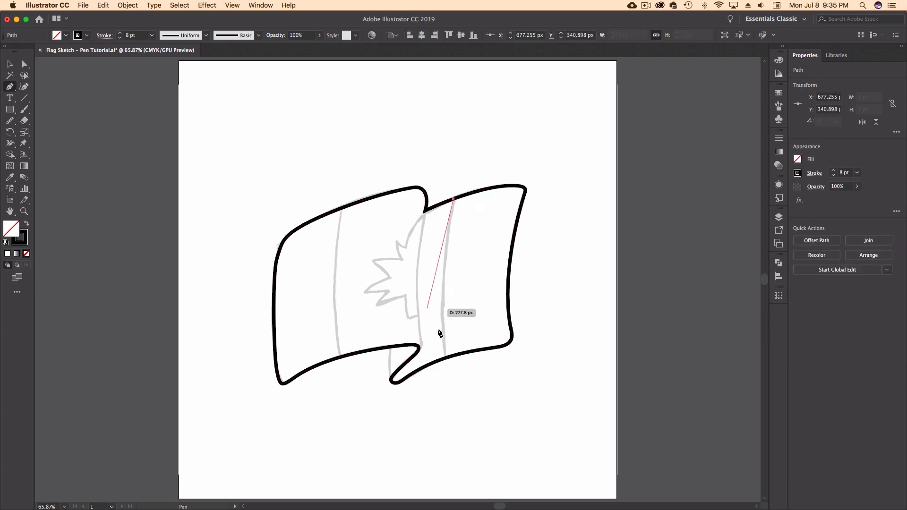
drag(438, 332, 455, 392)
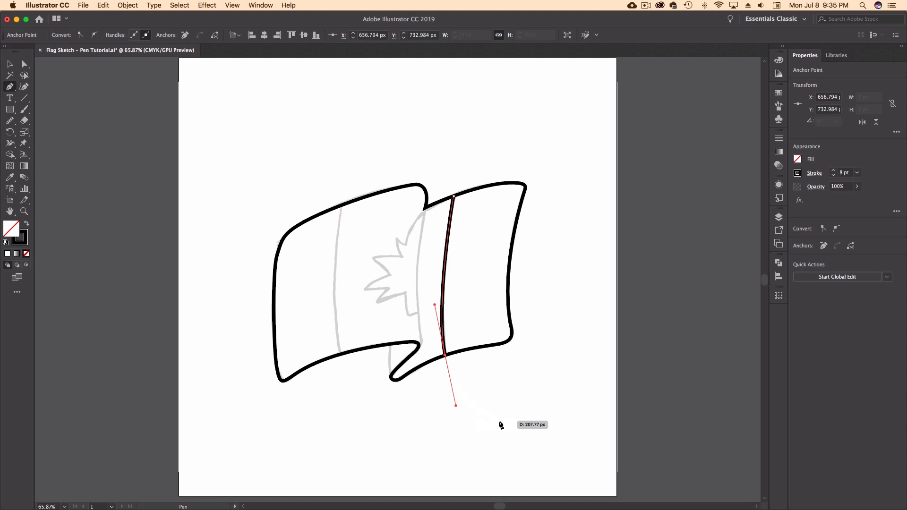
mouse_move(538, 277)
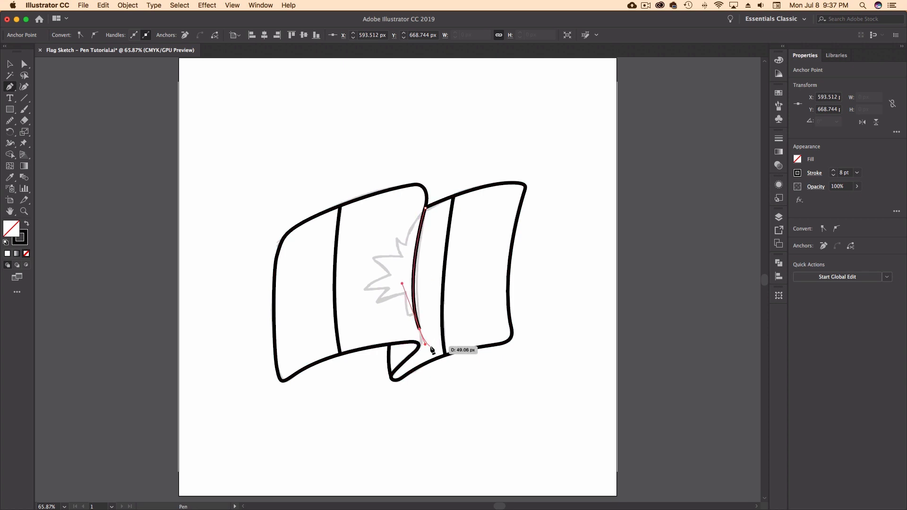
Step: Draw the centre crease line bending down into the bottom fold corner
click(232, 6)
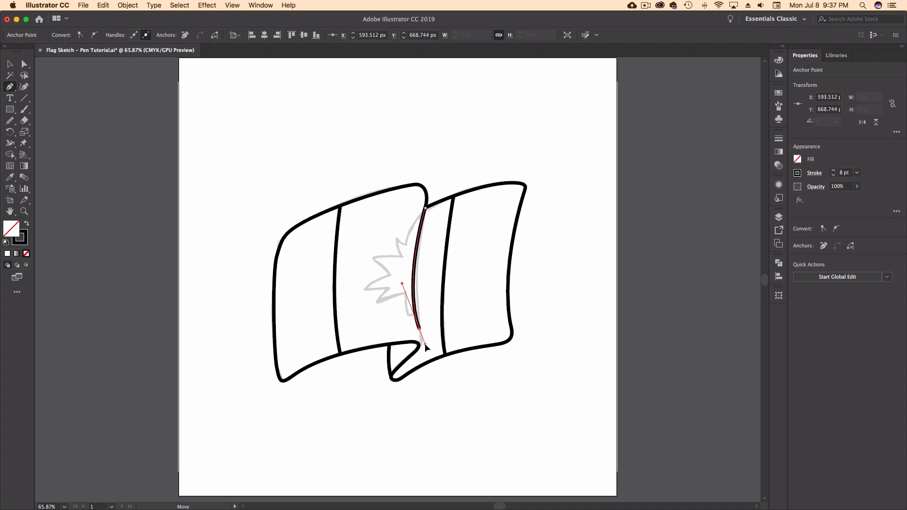
drag(427, 348, 422, 339)
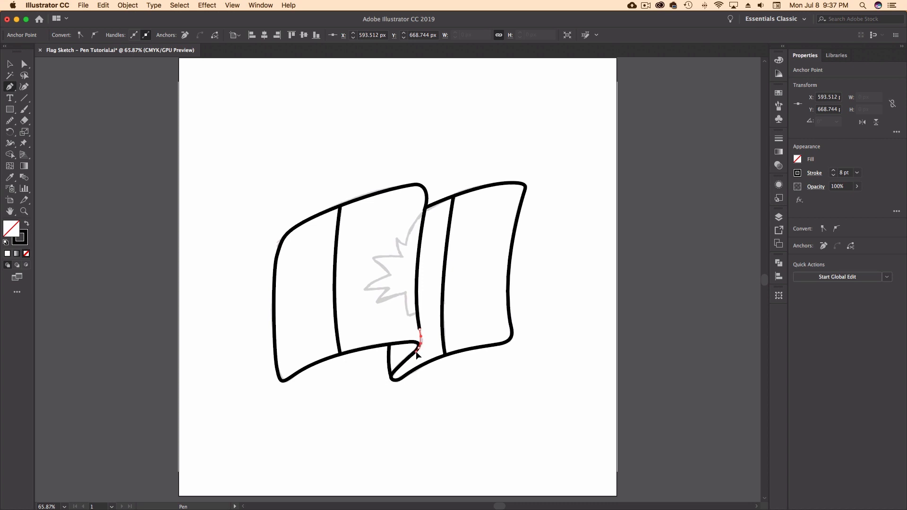
click(425, 207)
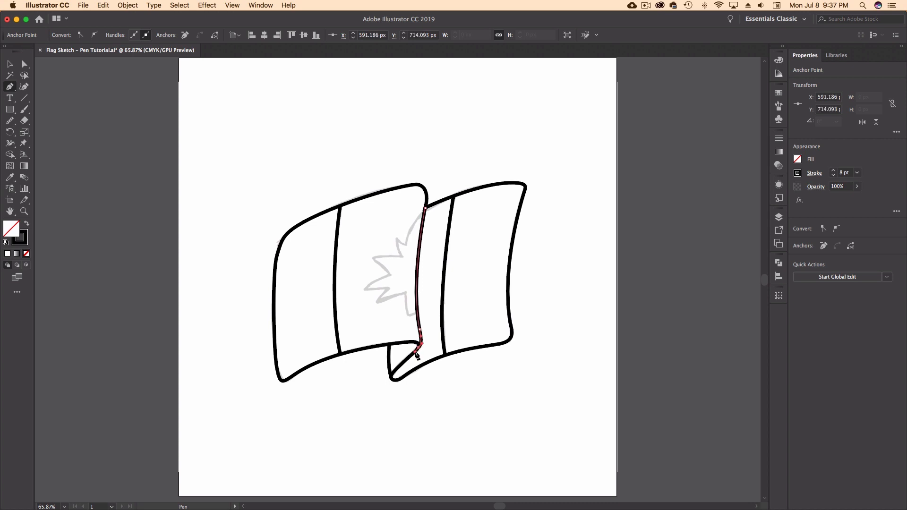
mouse_move(567, 344)
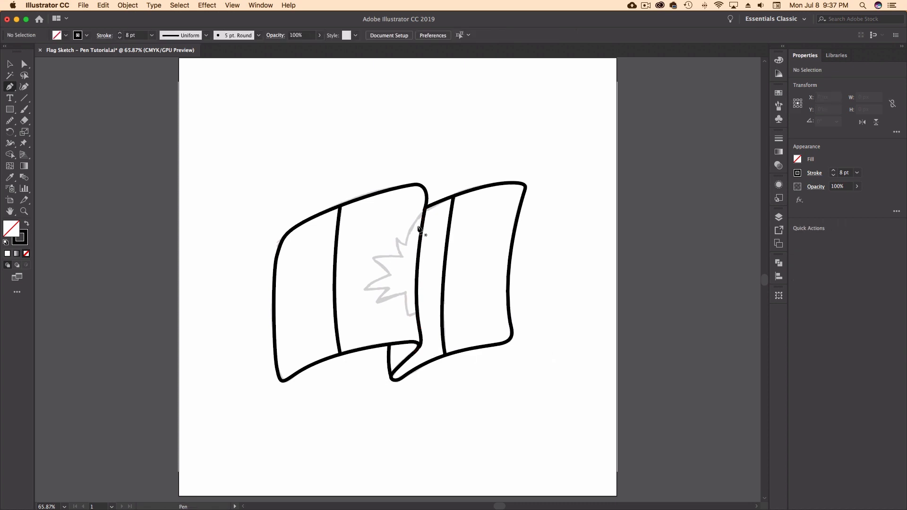
mouse_move(409, 354)
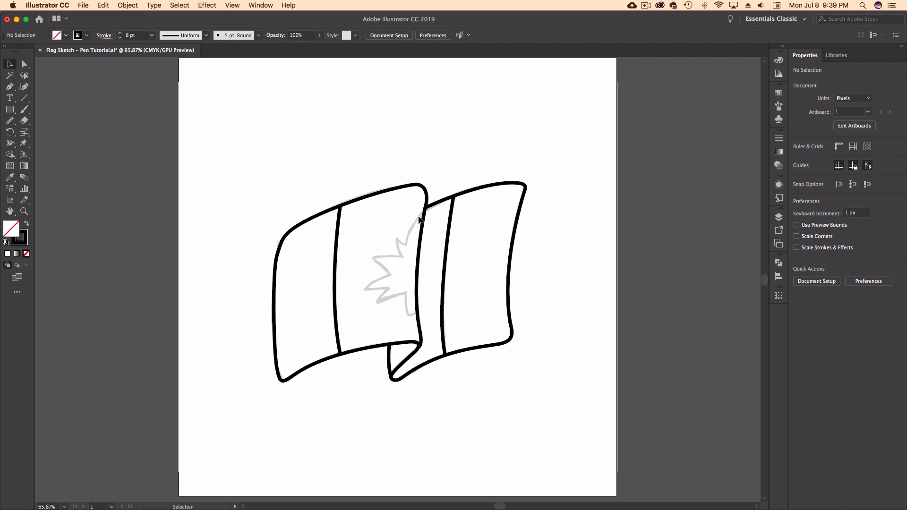
mouse_move(422, 217)
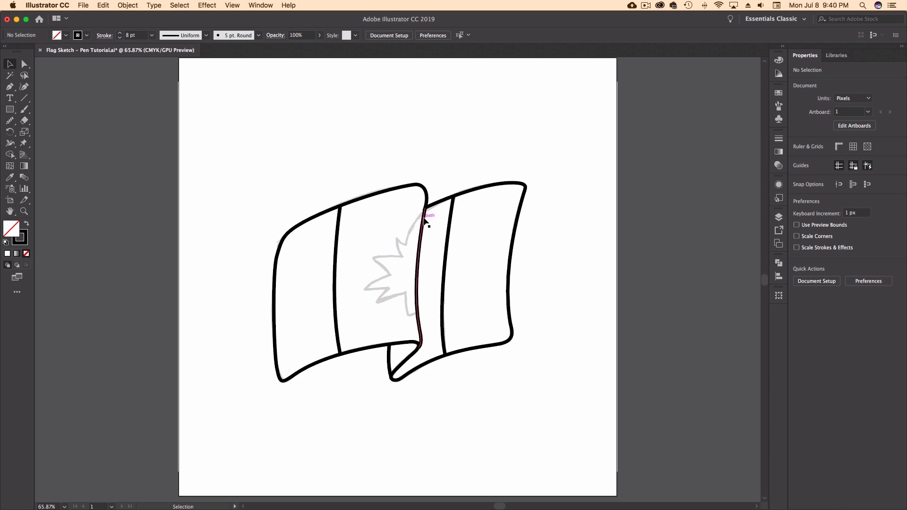
mouse_move(409, 248)
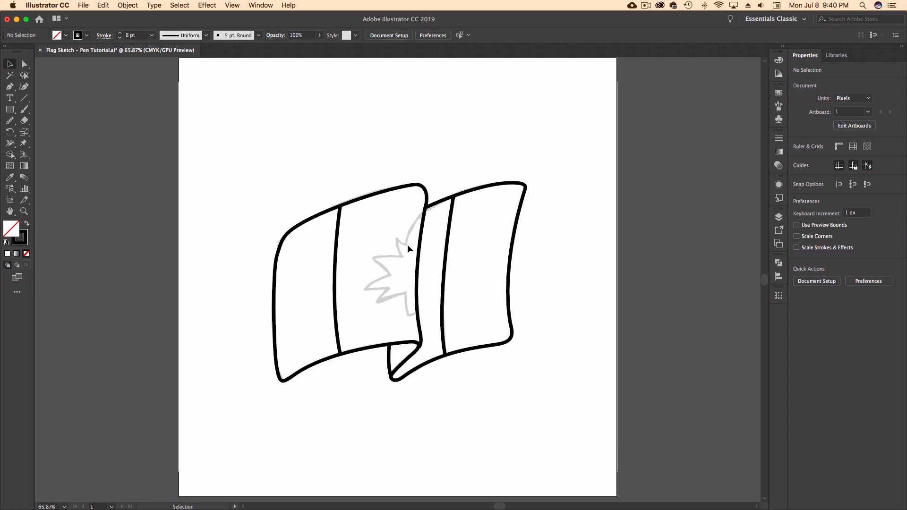
mouse_move(411, 253)
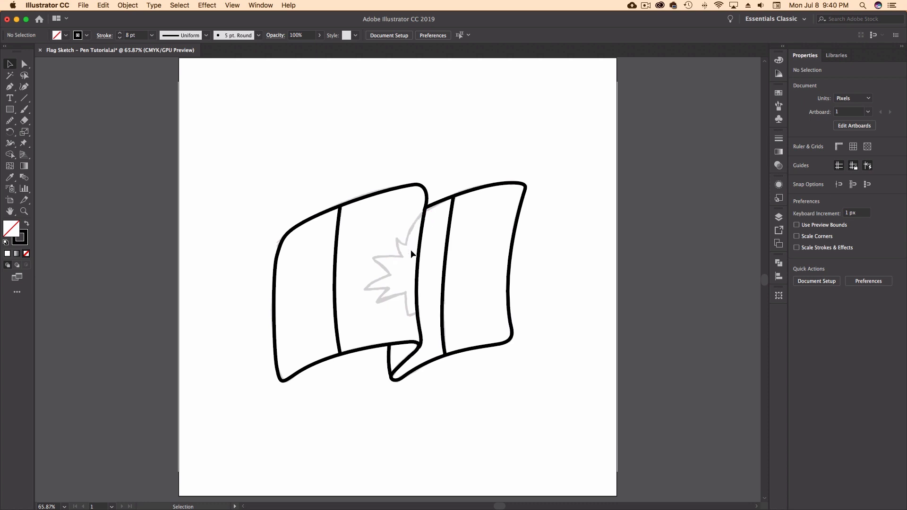
mouse_move(398, 240)
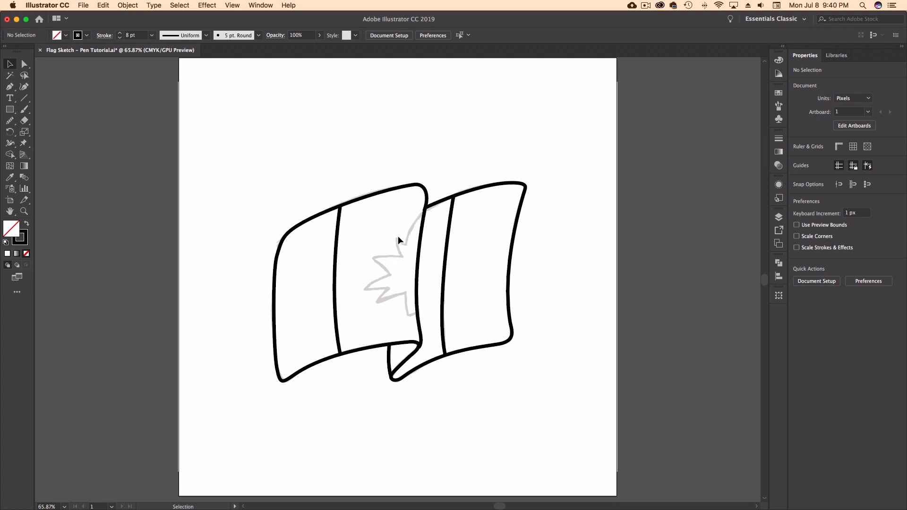
Step: Start the maple leaf on the centre crease, curving out to its first tip and next corner
click(425, 213)
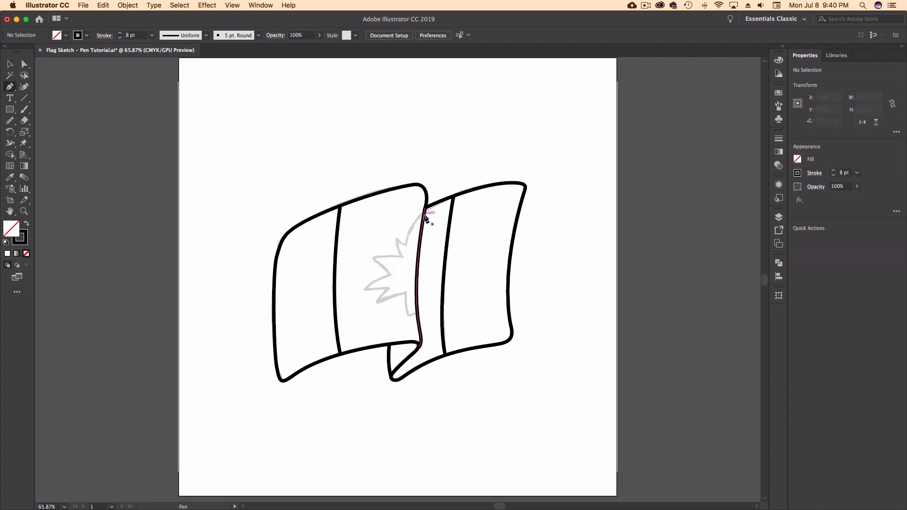
click(425, 215)
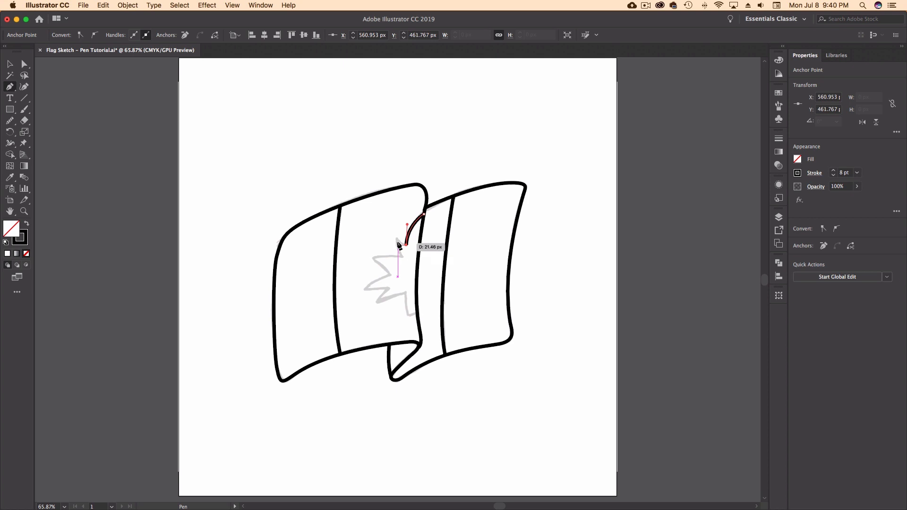
mouse_move(398, 243)
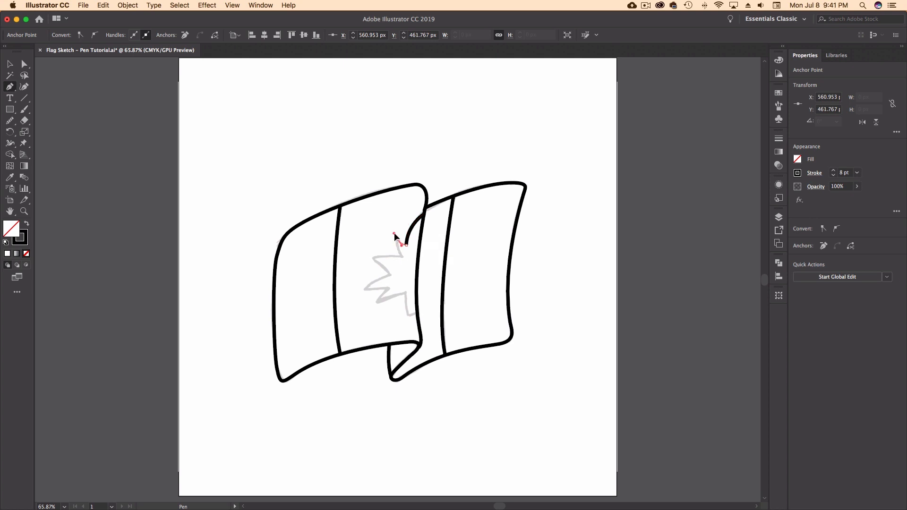
drag(403, 243, 422, 217)
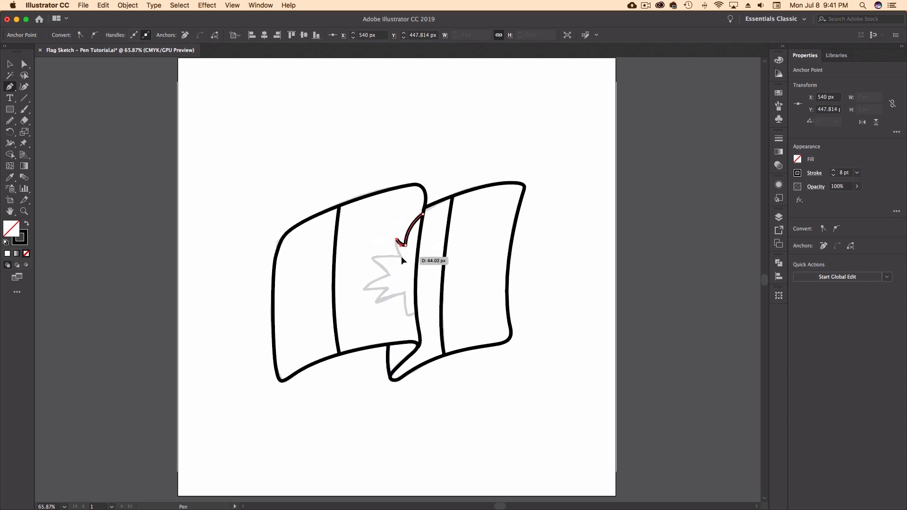
click(390, 275)
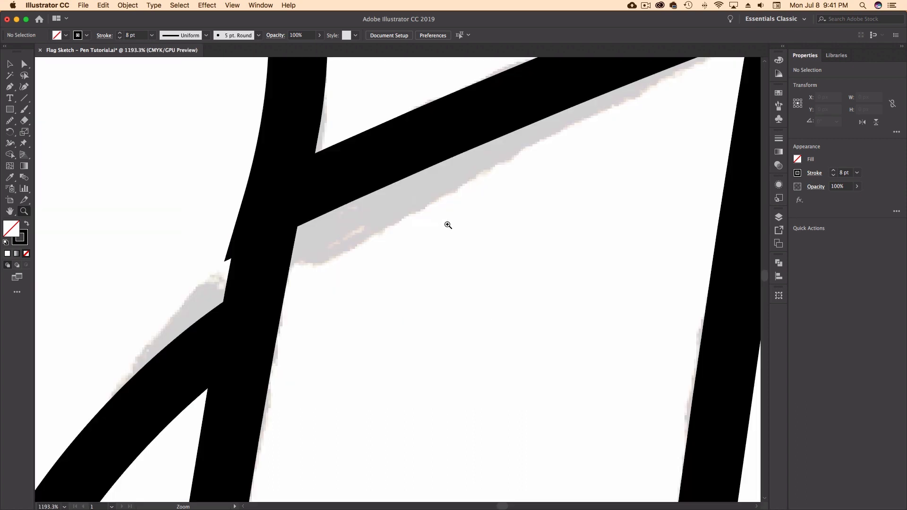
mouse_move(43, 94)
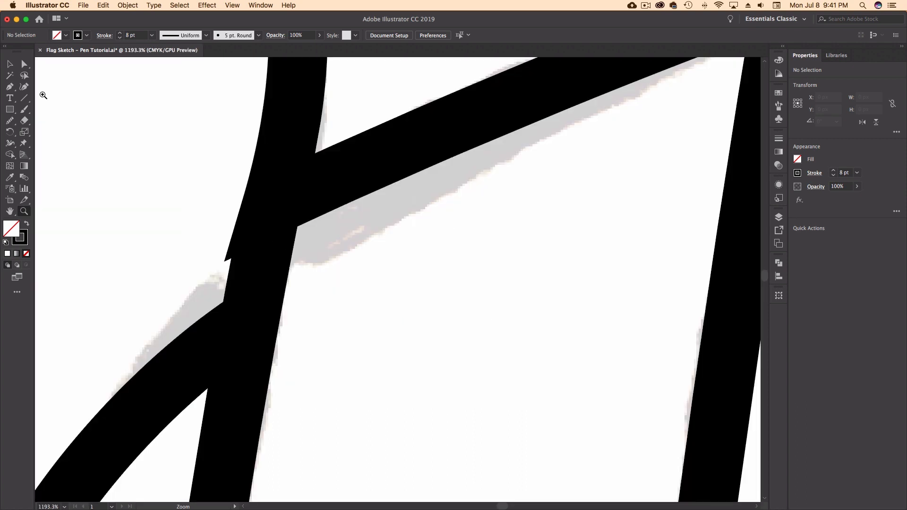